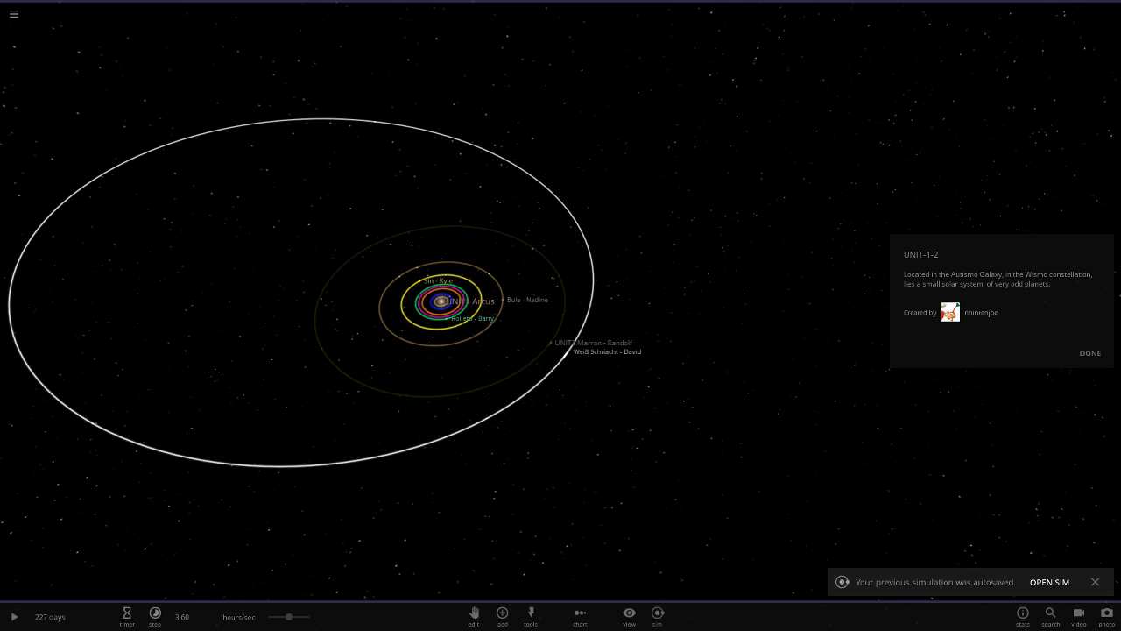
- Dismiss the system info card so the star UNIT1 Arcus can be focused
left_click(1095, 581)
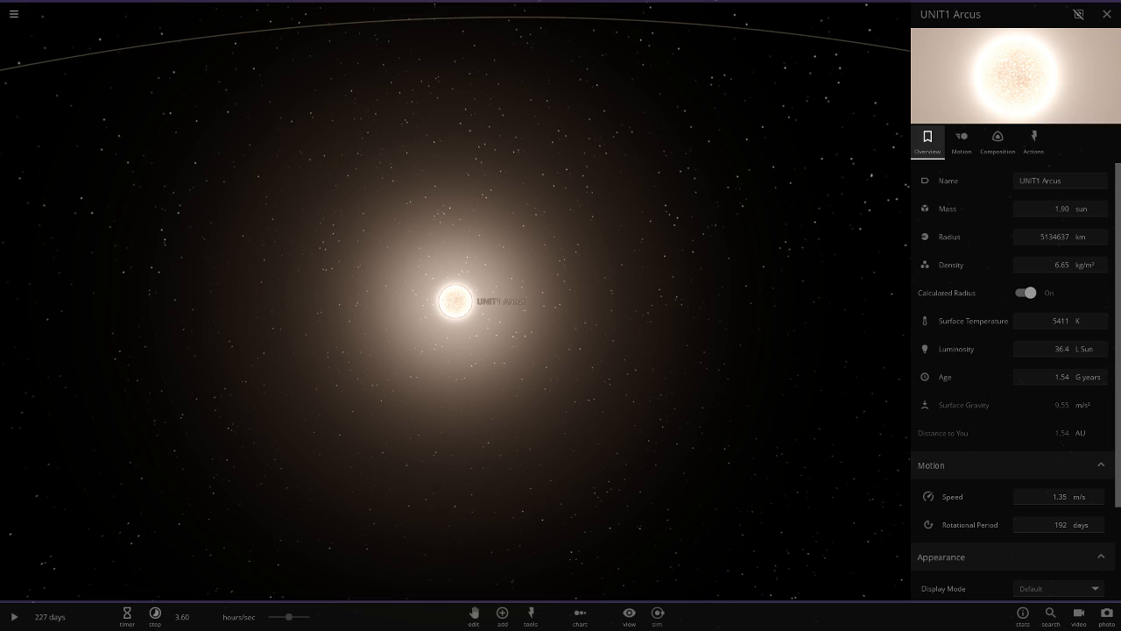
- Focus on the brown cratered planet Pollus, then zoom back out to the full orbit view
left_click(1107, 14)
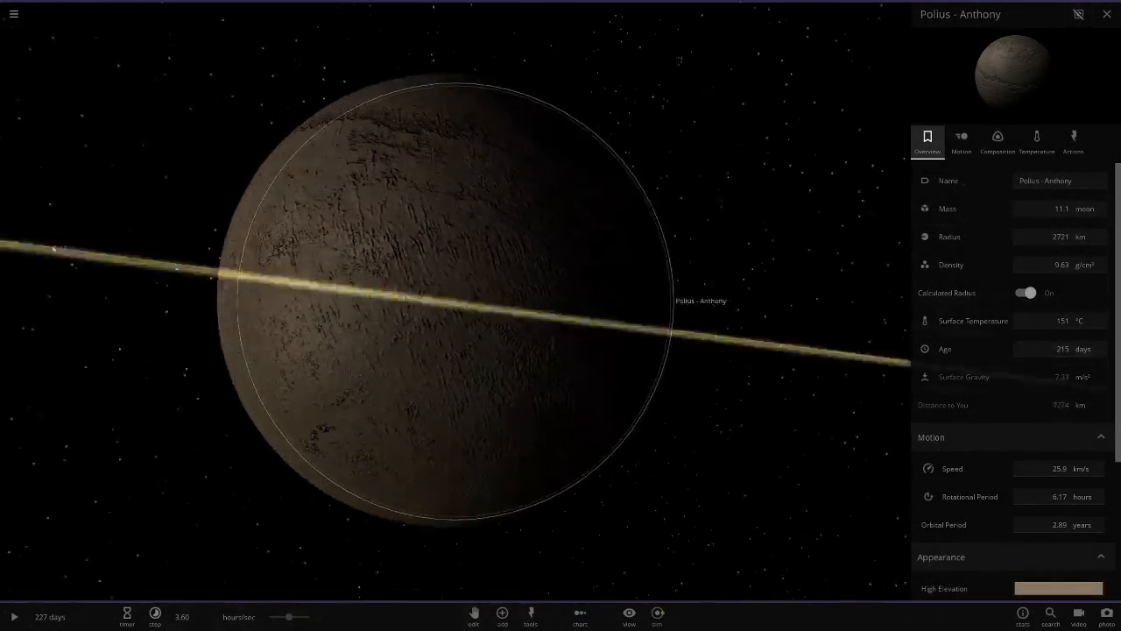
scroll("down", 3)
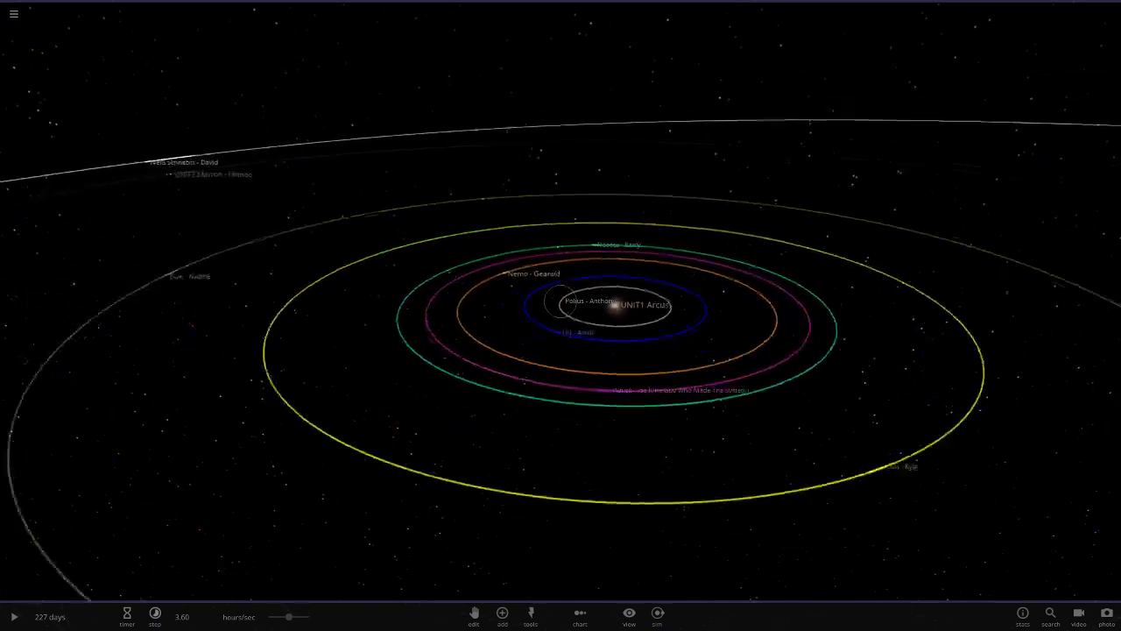
- View Urt's overview and Composition details, then return to the whole-system orbit view
left_click(557, 317)
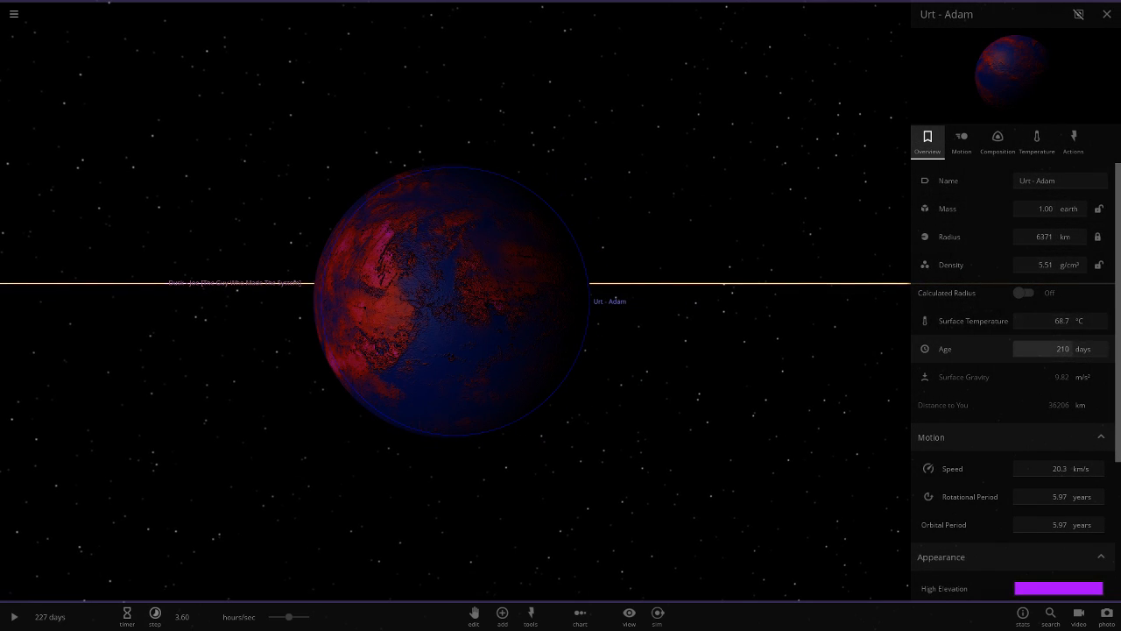
left_click(997, 140)
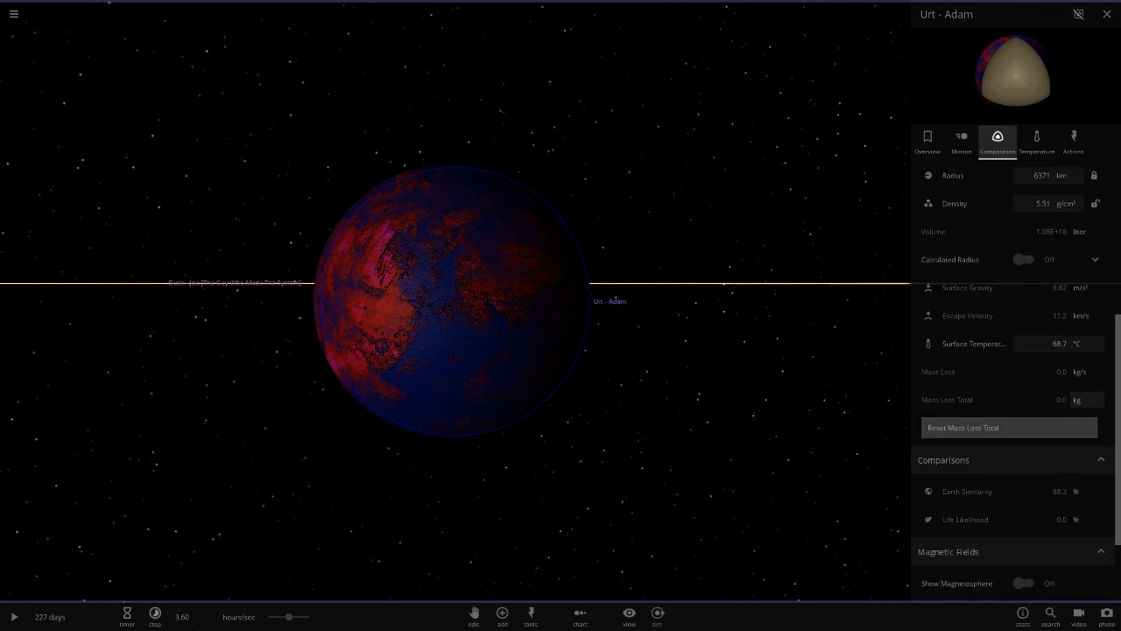
left_click(1107, 14)
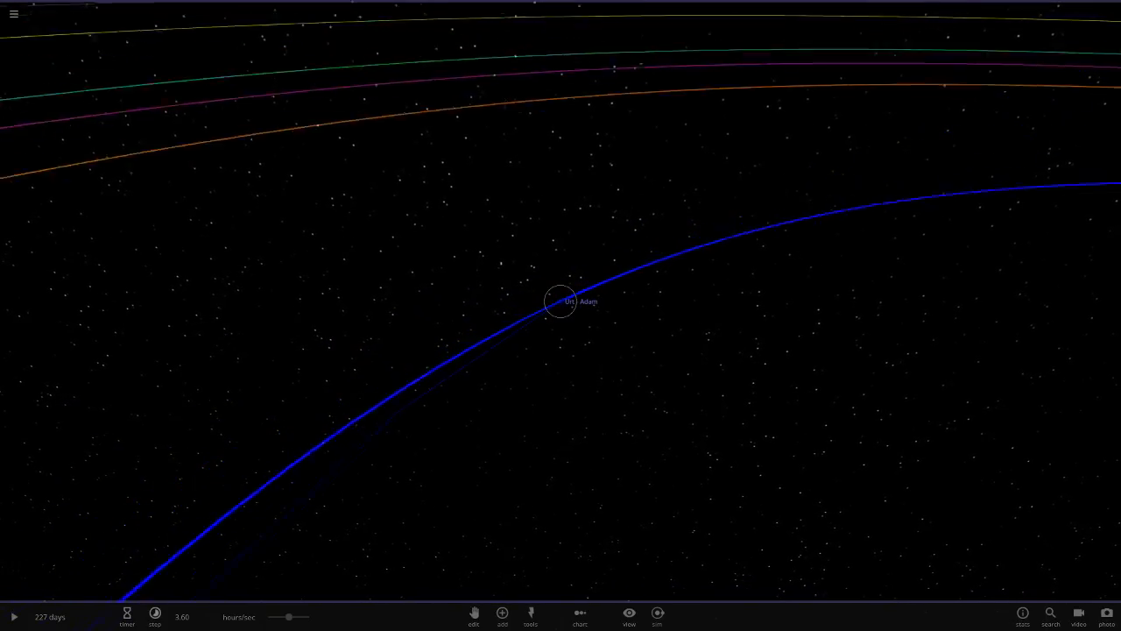
scroll("down", 3)
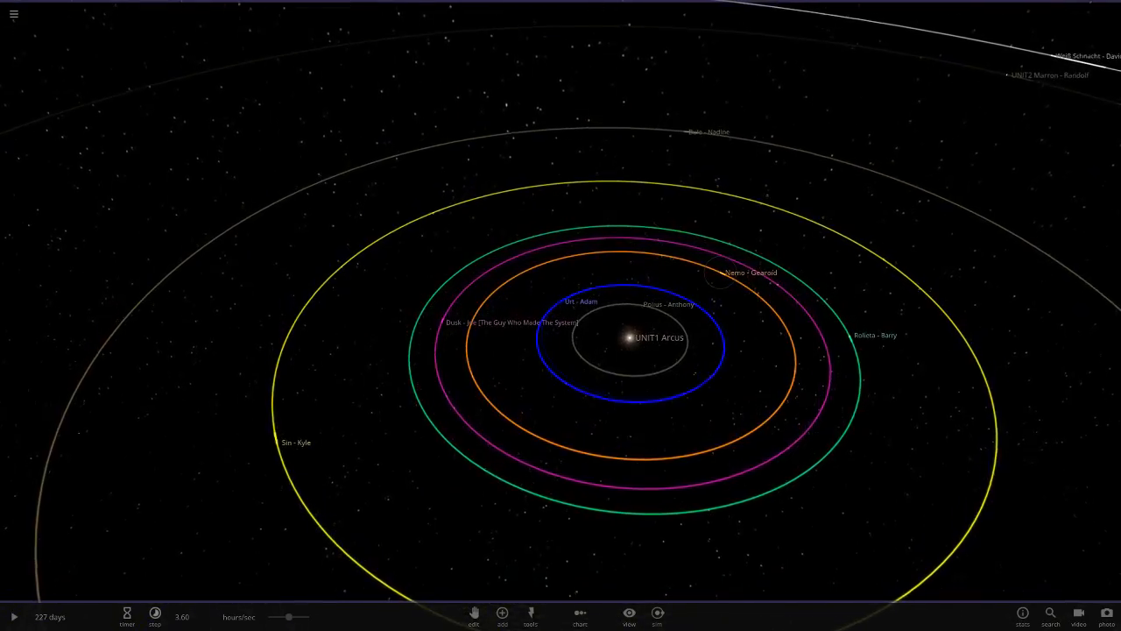
- Focus on the striped gas giant Nemo and its moon Marines, then move on toward Dusk
left_click(749, 273)
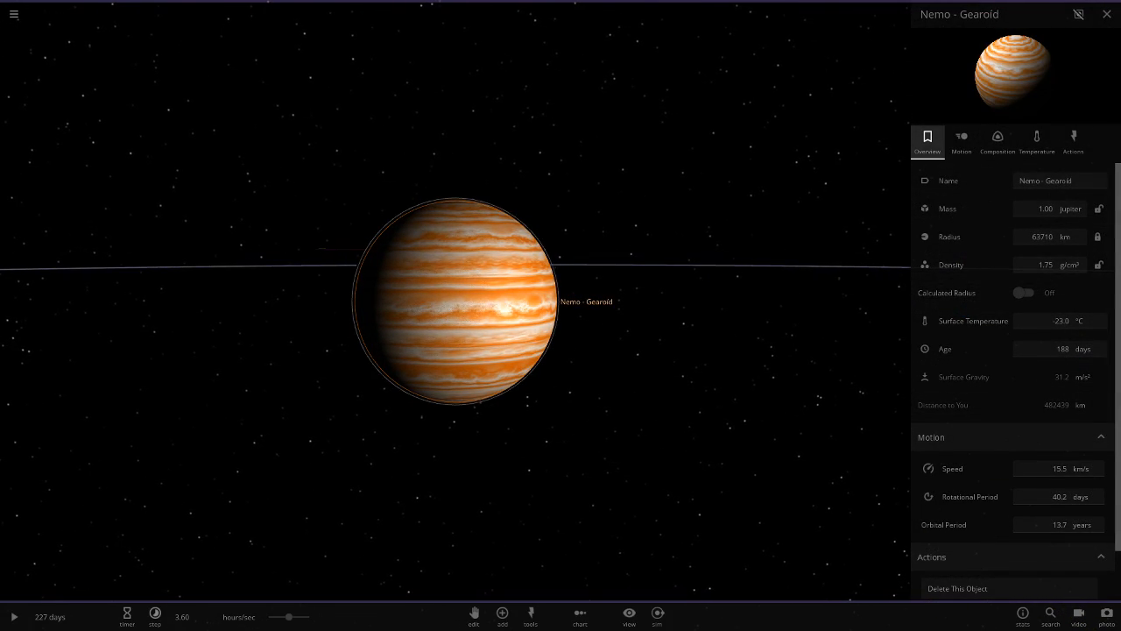
scroll("down", 3)
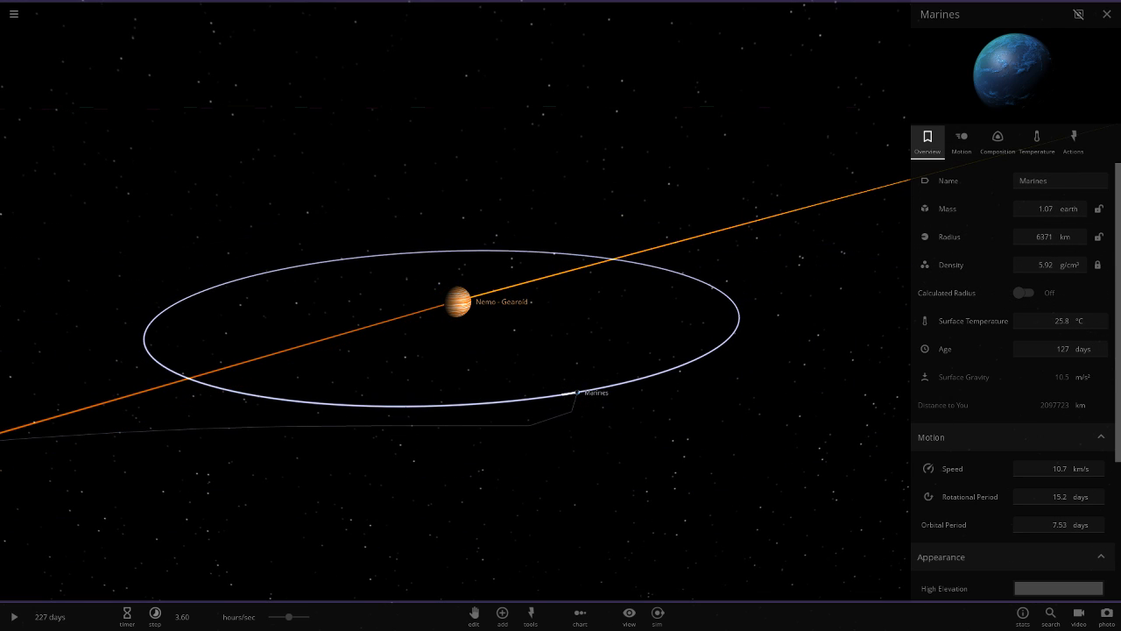
left_click(1107, 14)
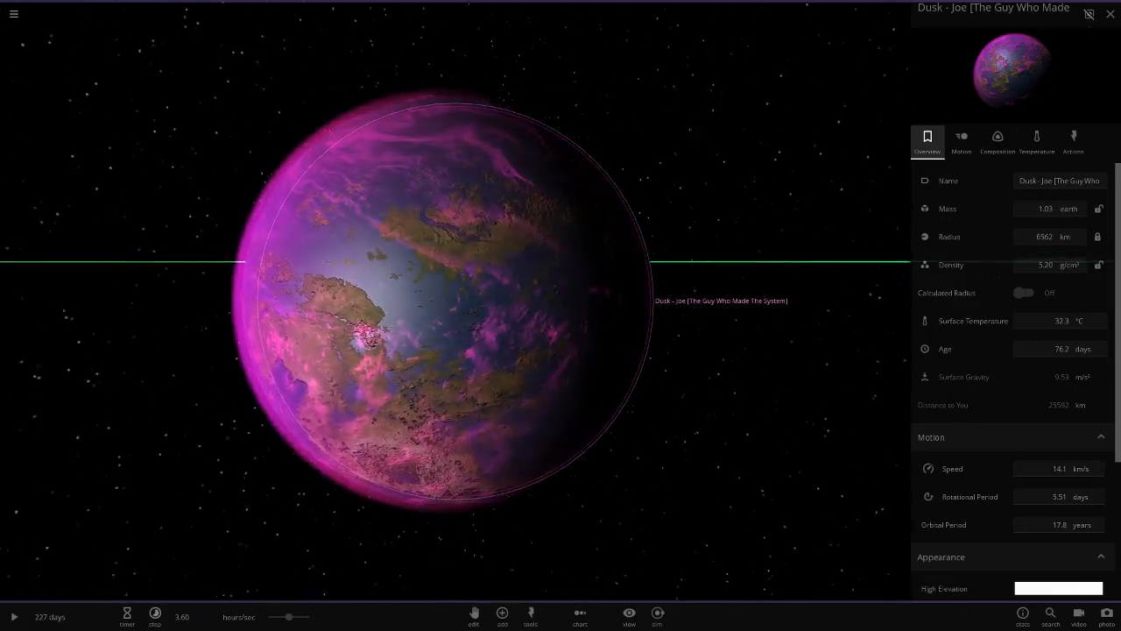
- Review Dusk's Composition and Temperature details, then close its properties
left_click(997, 140)
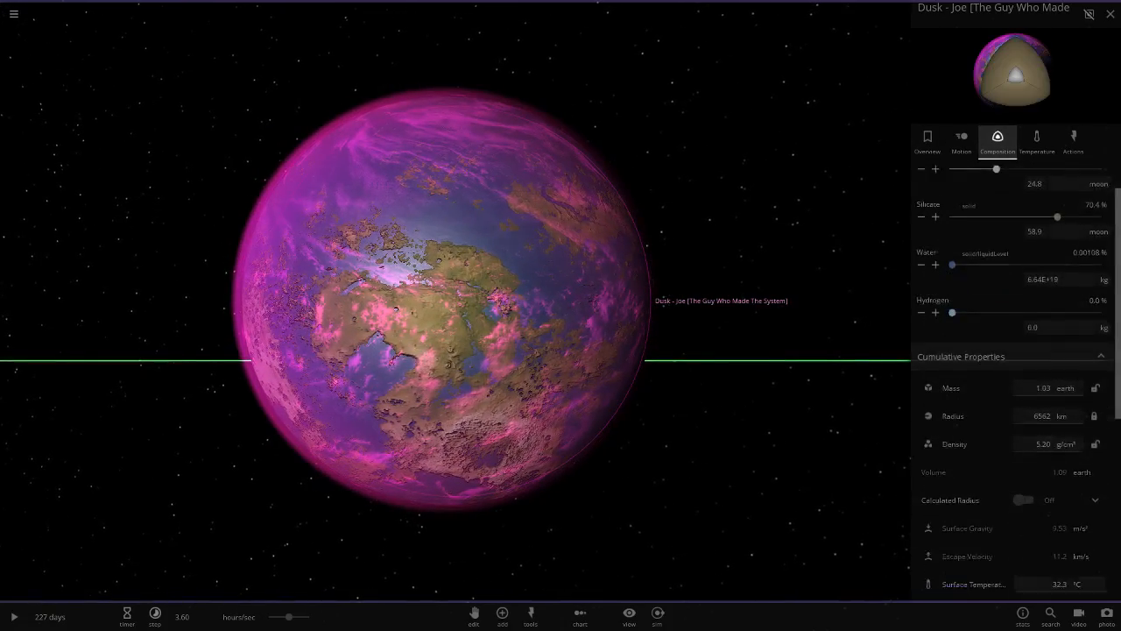
scroll("down", 3)
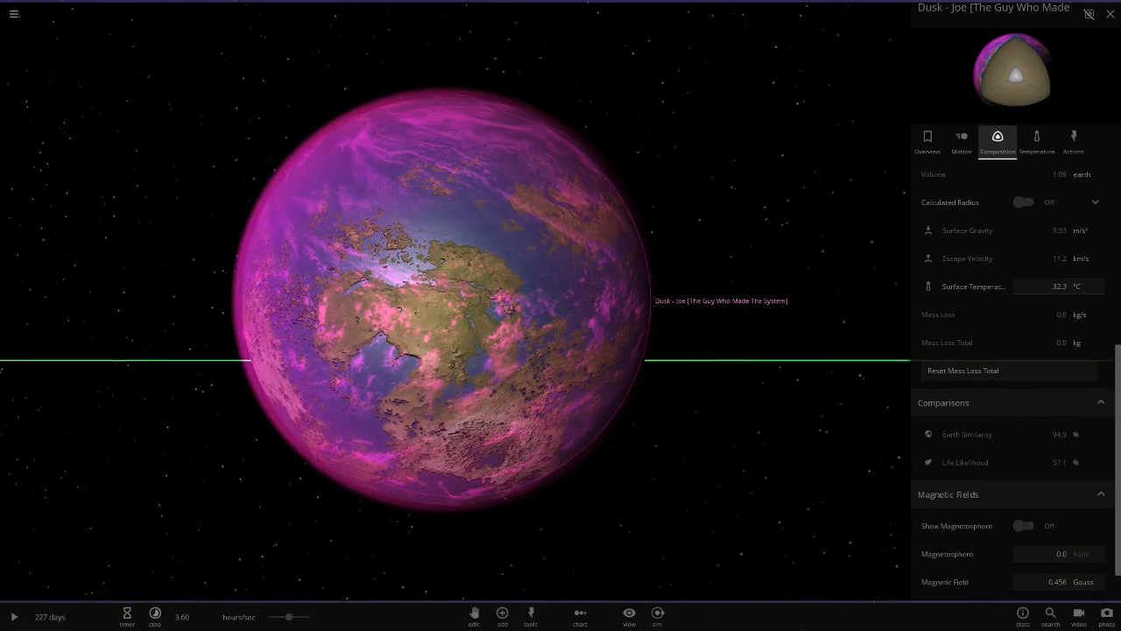
left_click(1037, 140)
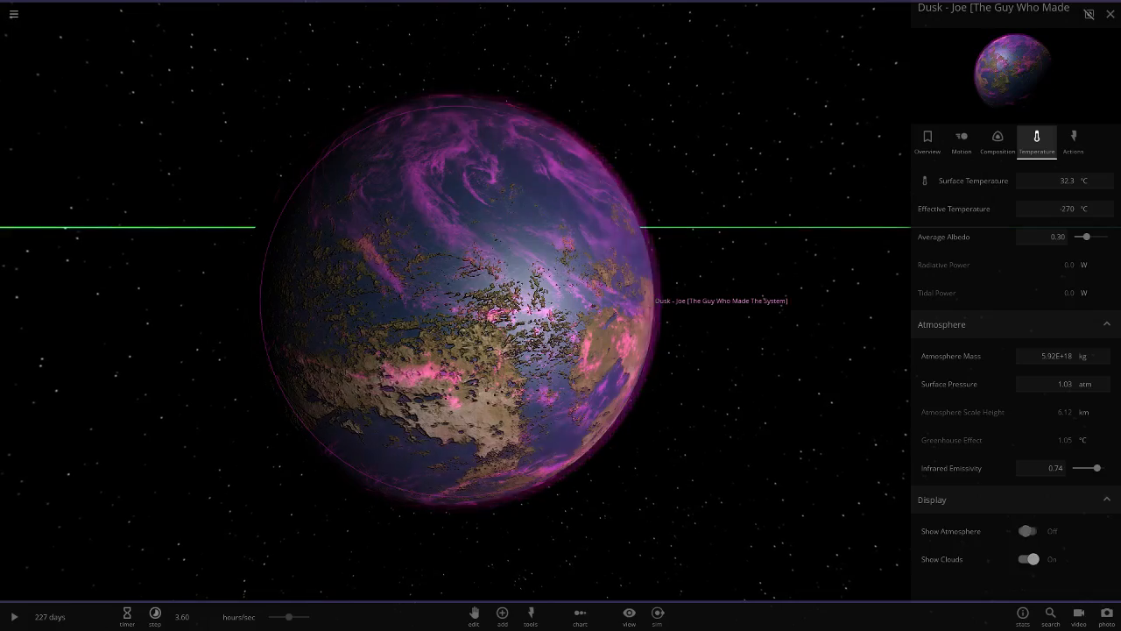
left_click(1029, 530)
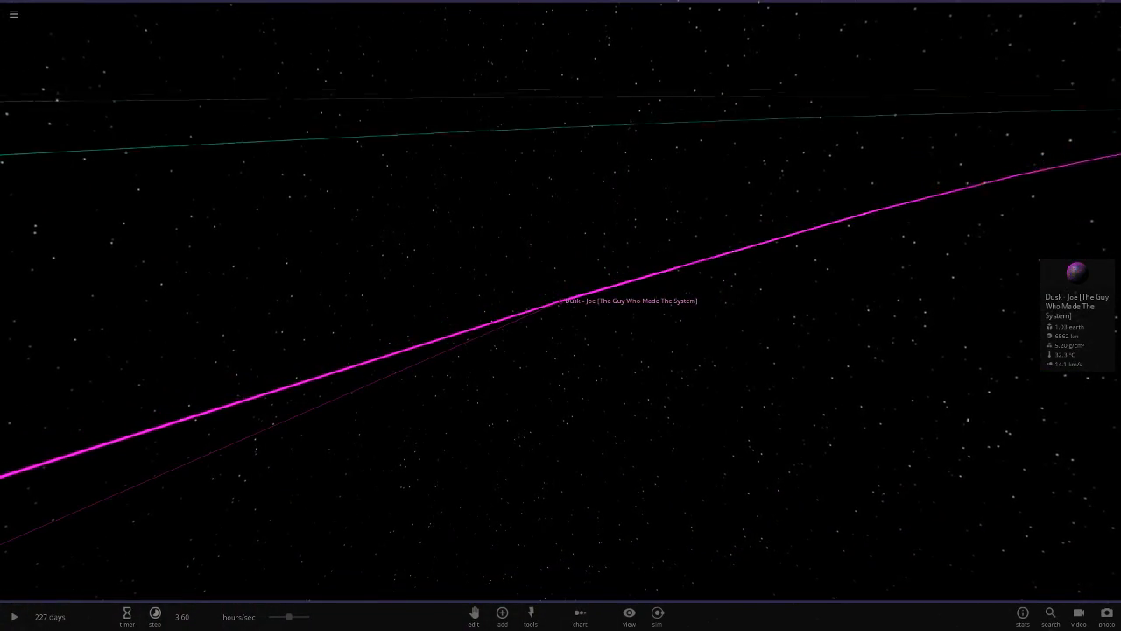
- Orbit around Rollieta, check Poplund's temperature, and select the small body Litlund
scroll("down", 3)
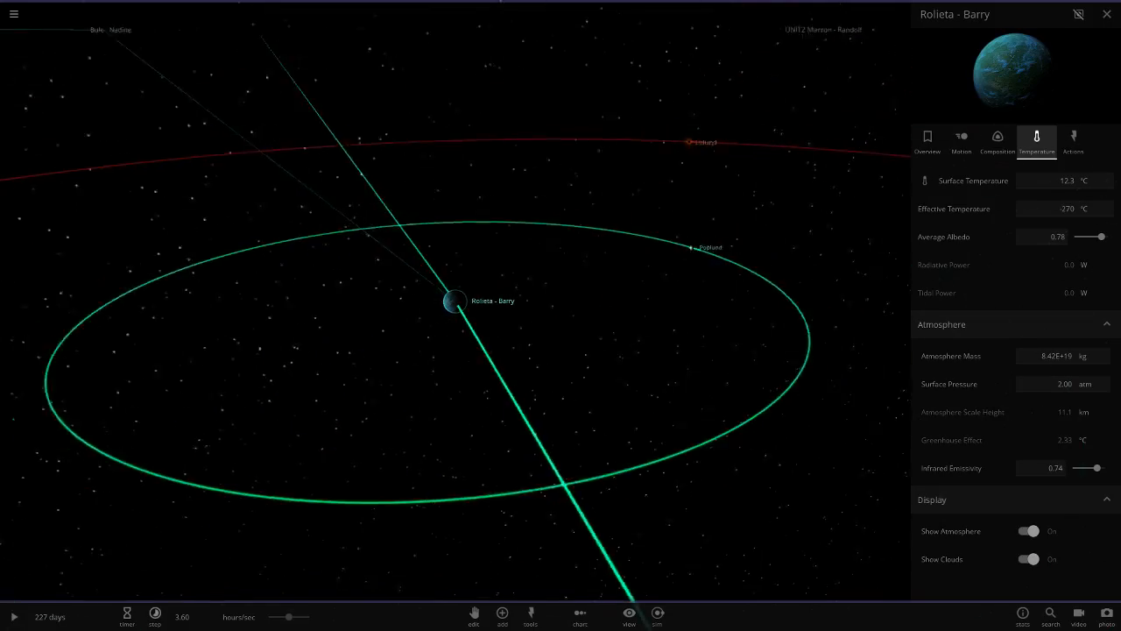
left_click_drag(455, 350, 456, 263)
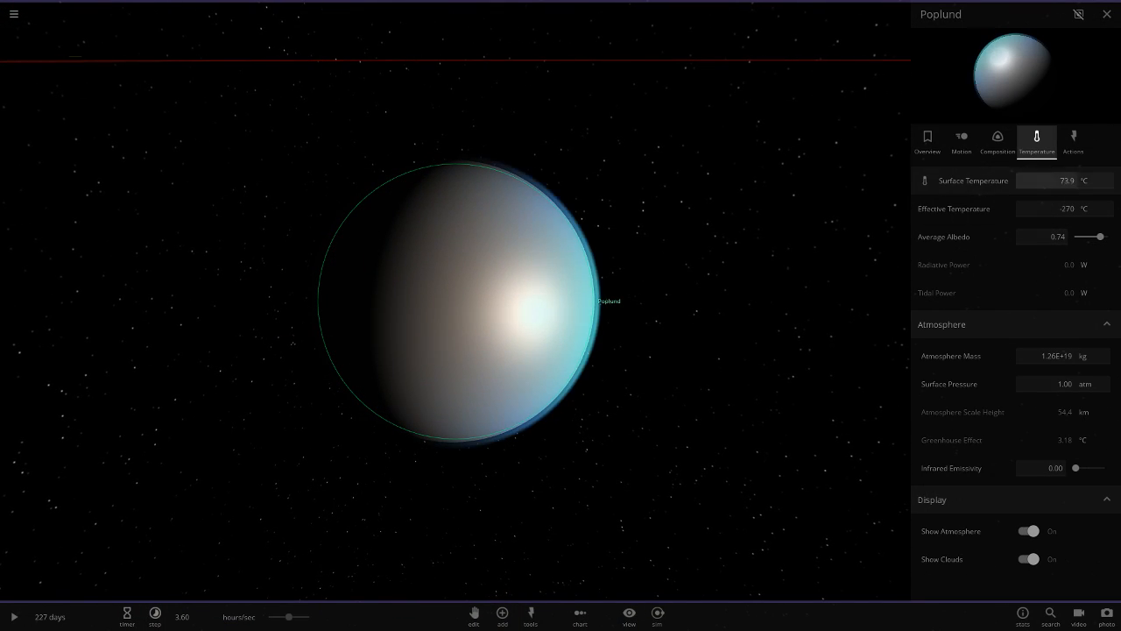
left_click(997, 140)
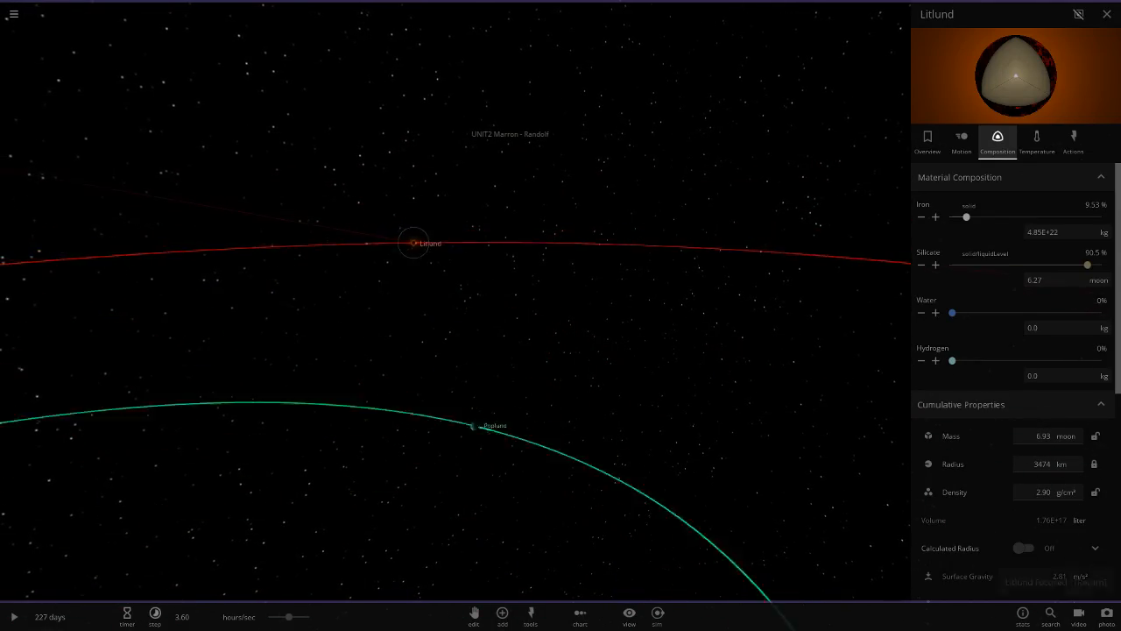
- Check Litlund's overview, revisit Rollieta, then inspect the striped gas giant Sin and close it
left_click(926, 140)
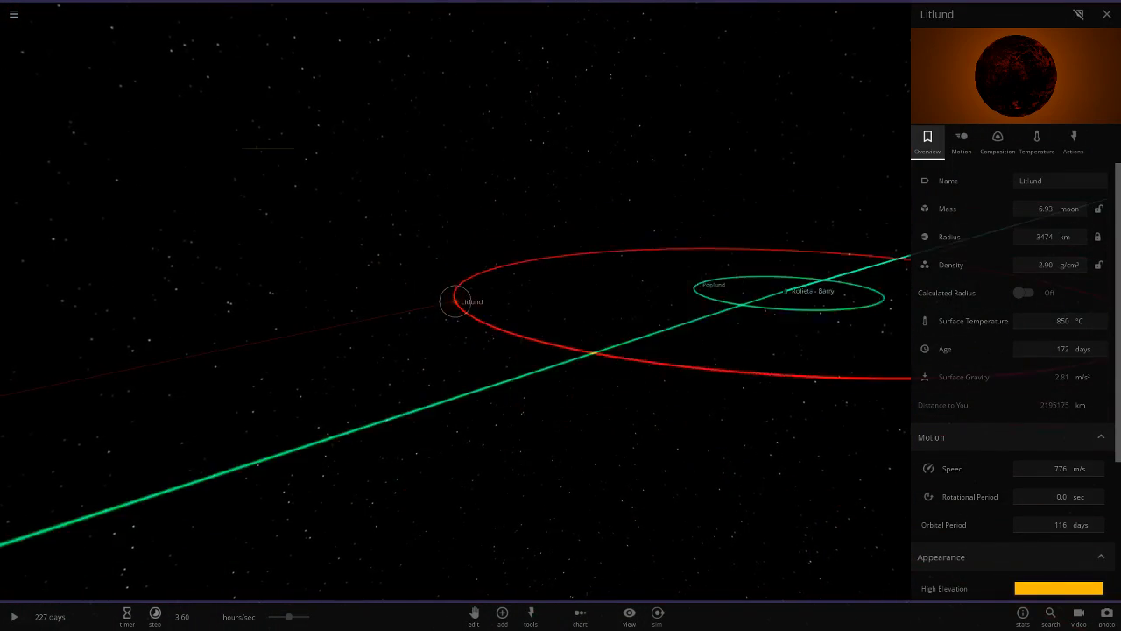
left_click(784, 290)
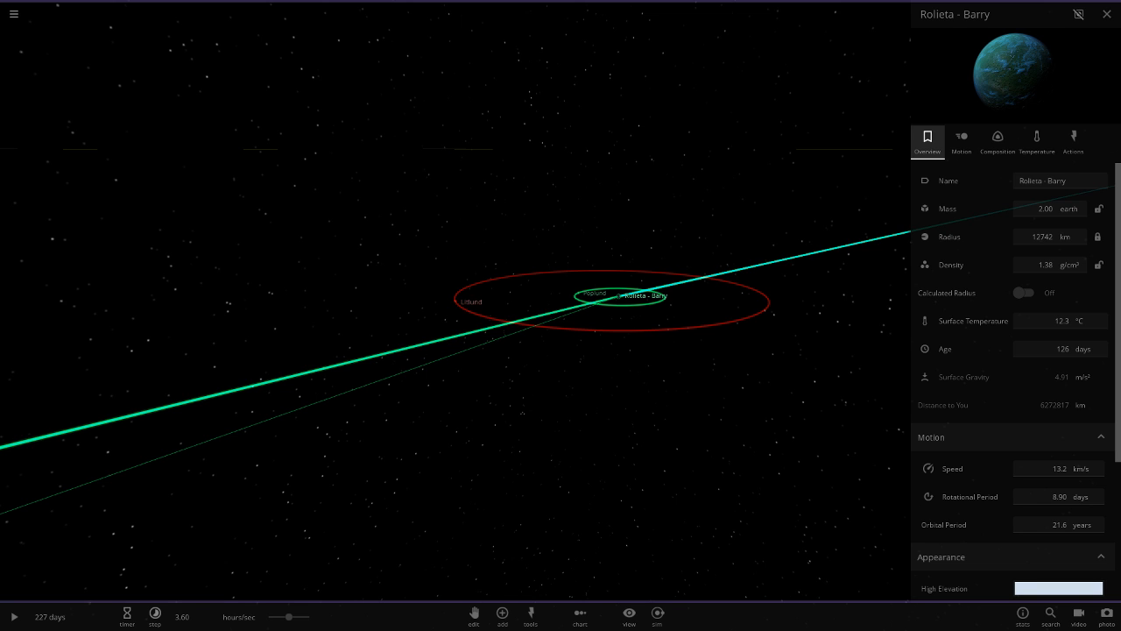
left_click(1107, 14)
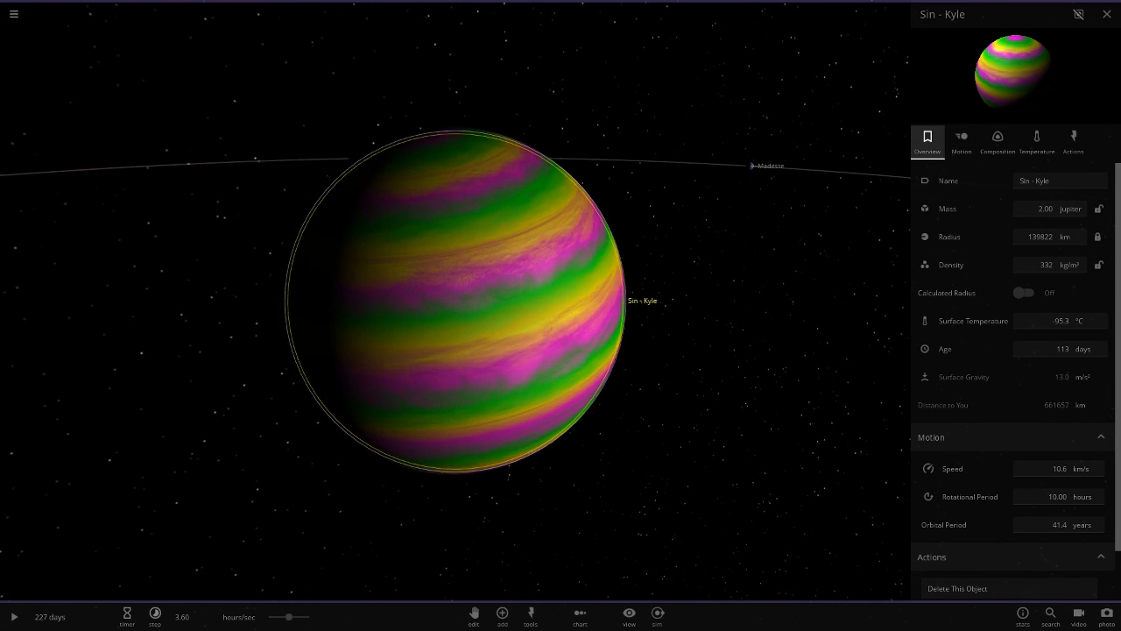
scroll("down", 3)
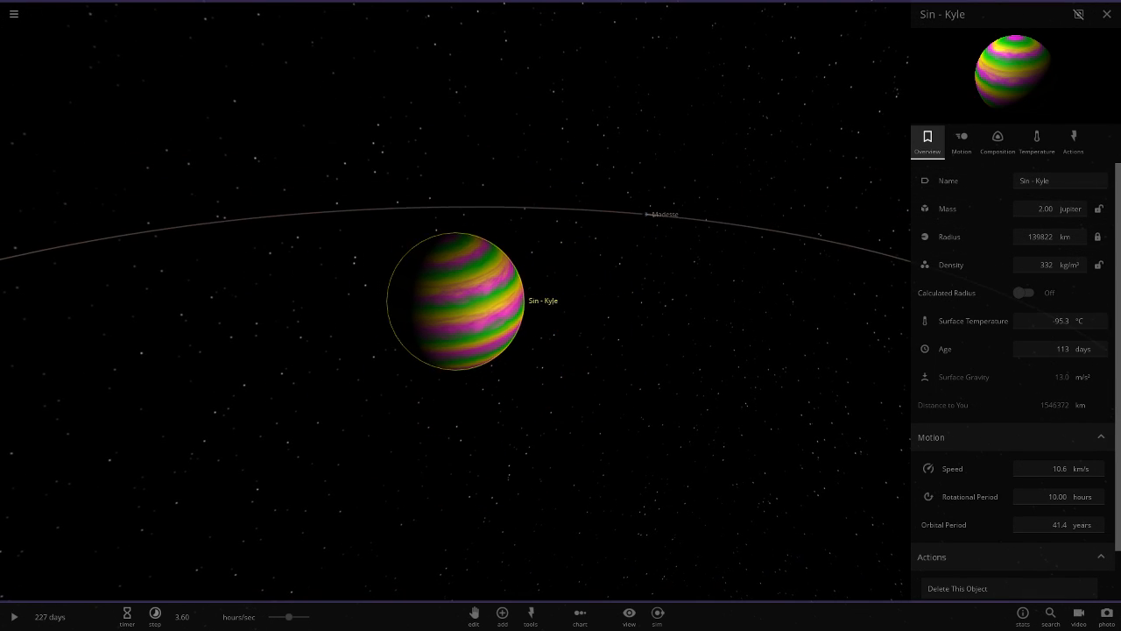
left_click(1107, 14)
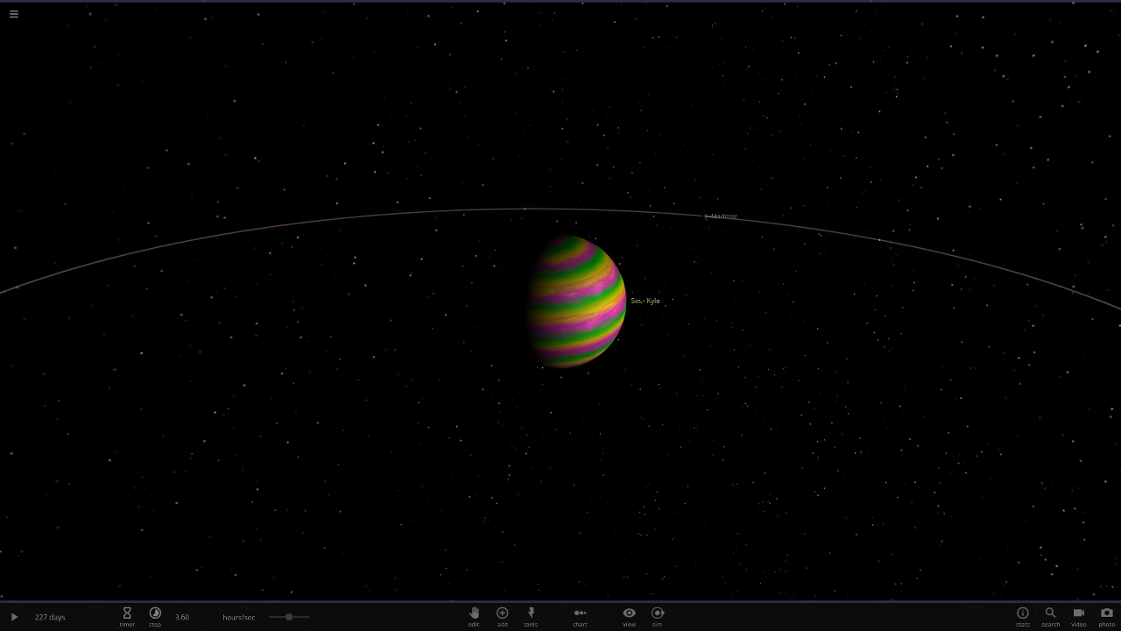
- Select Madesse and scroll through its material composition and physical property sections
left_click(707, 215)
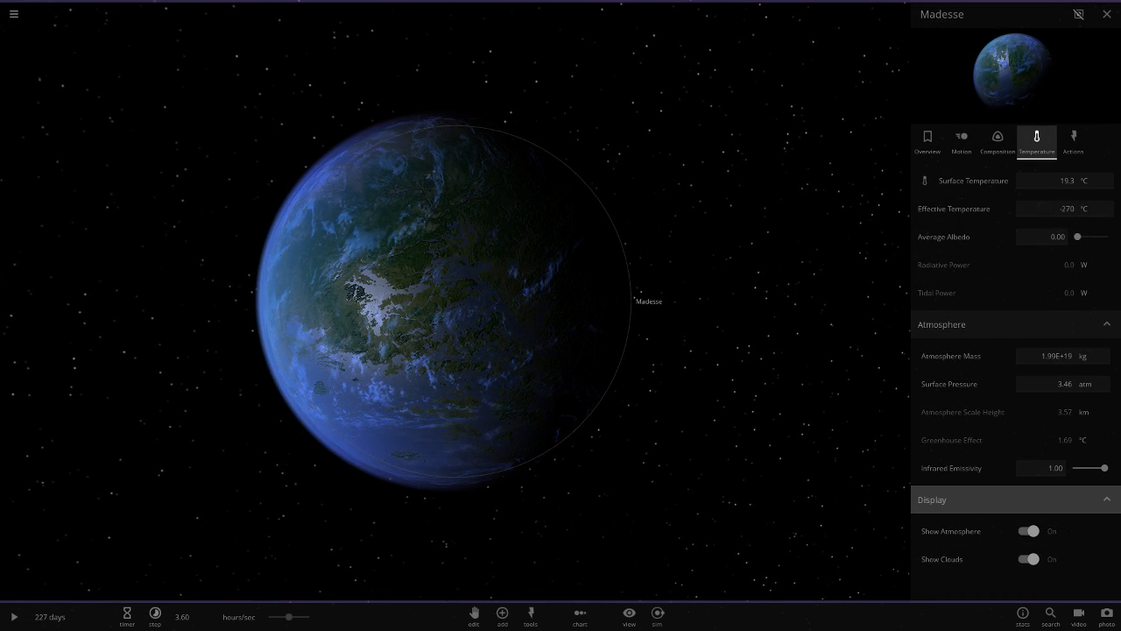
left_click(997, 140)
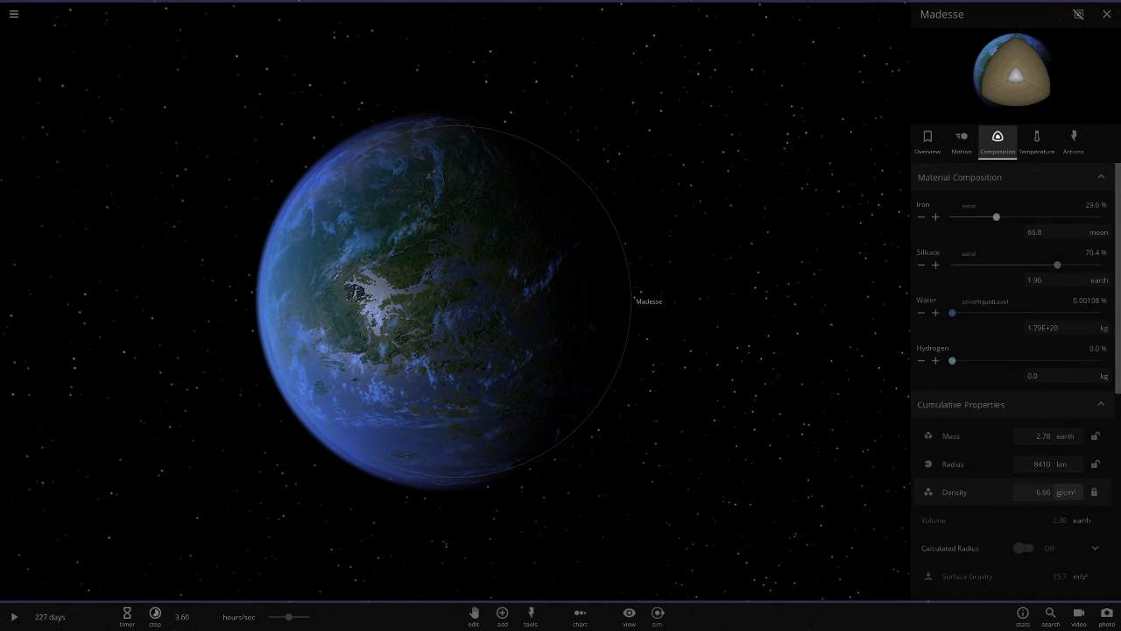
scroll("down", 3)
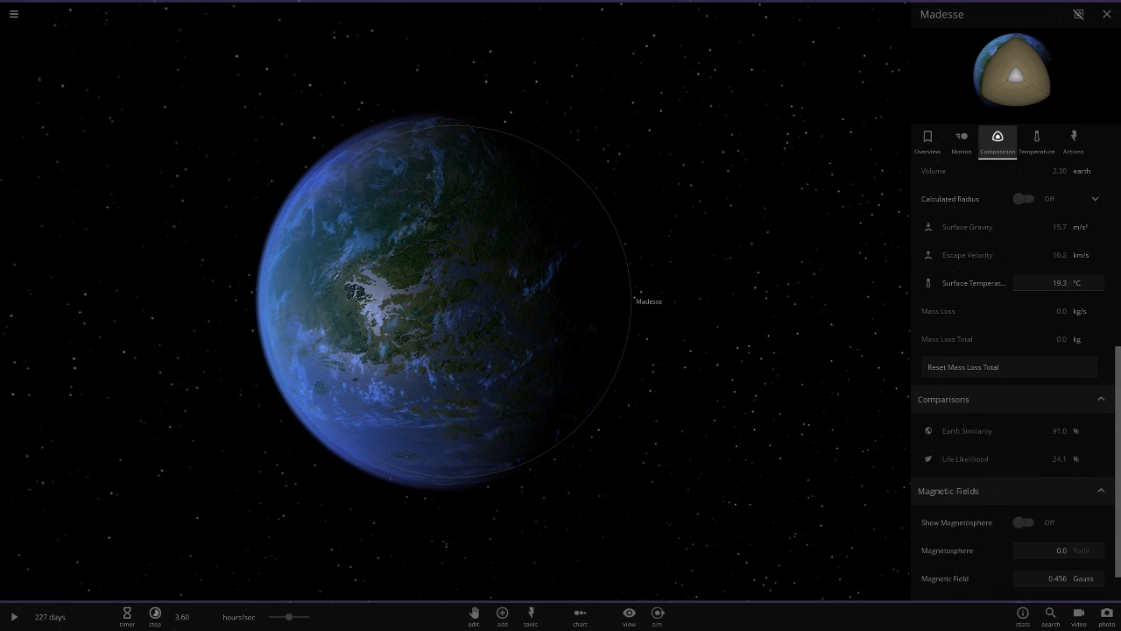
scroll("down", 3)
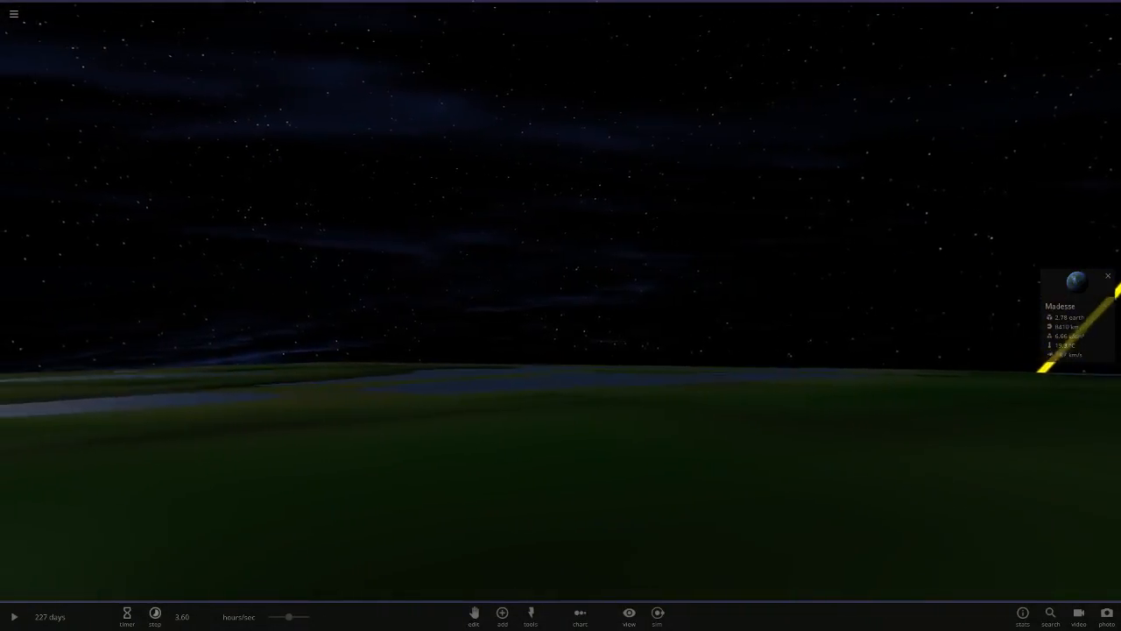
- Leave Madesse's surface view and pull back to the whole Arcus system's orbits
left_click(14, 616)
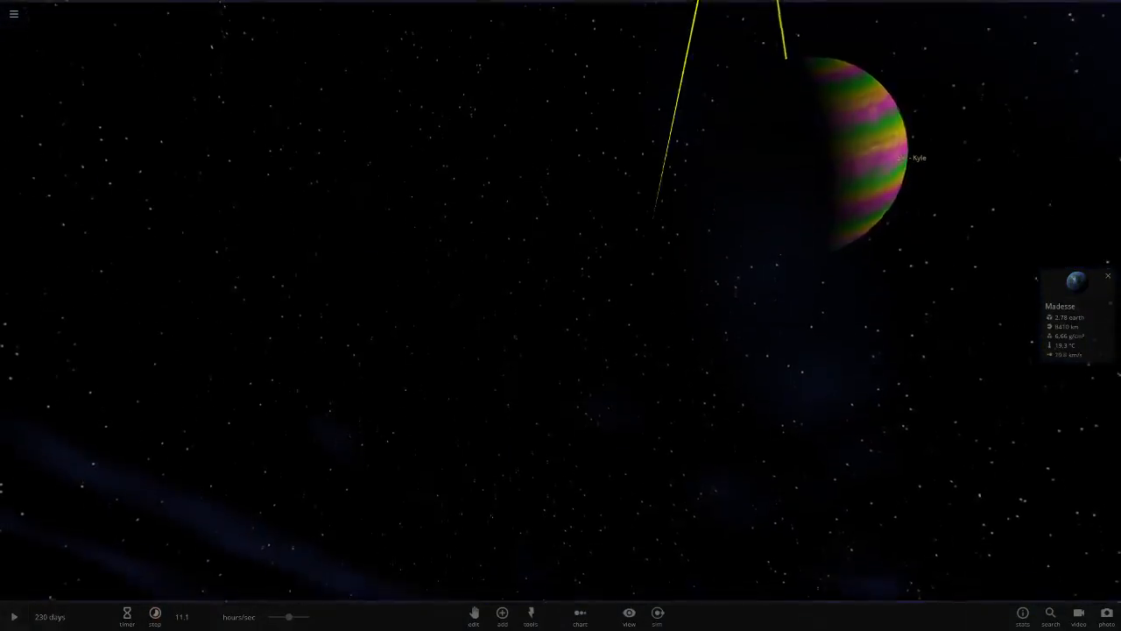
left_click(14, 617)
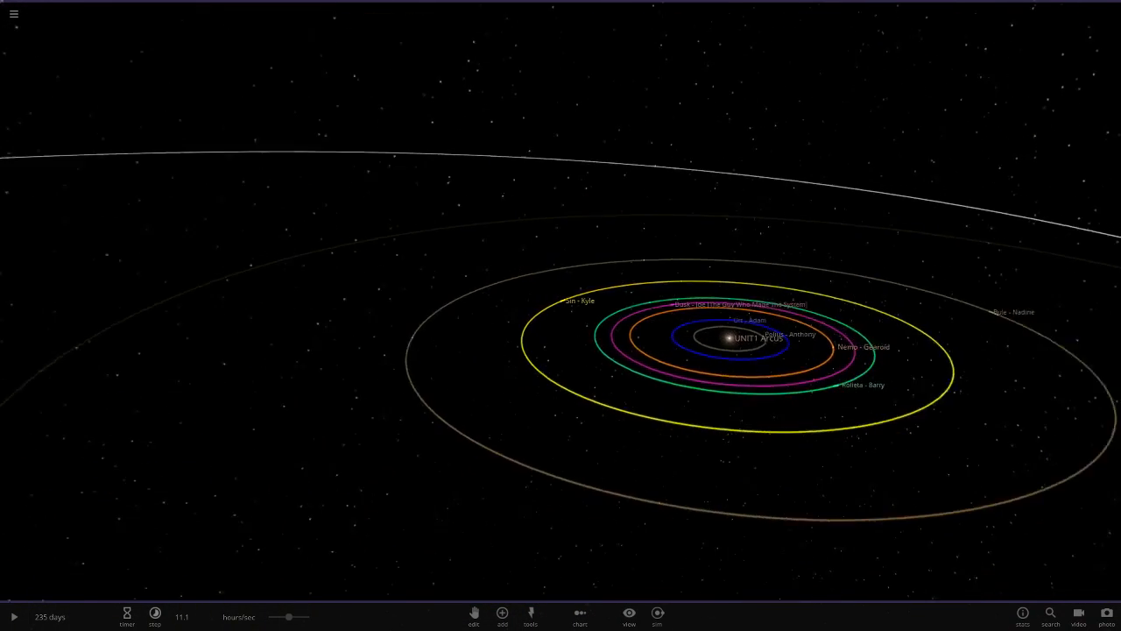
- Inspect Bule - Nadine's overview properties, then zoom out to the system orbits
left_click(934, 322)
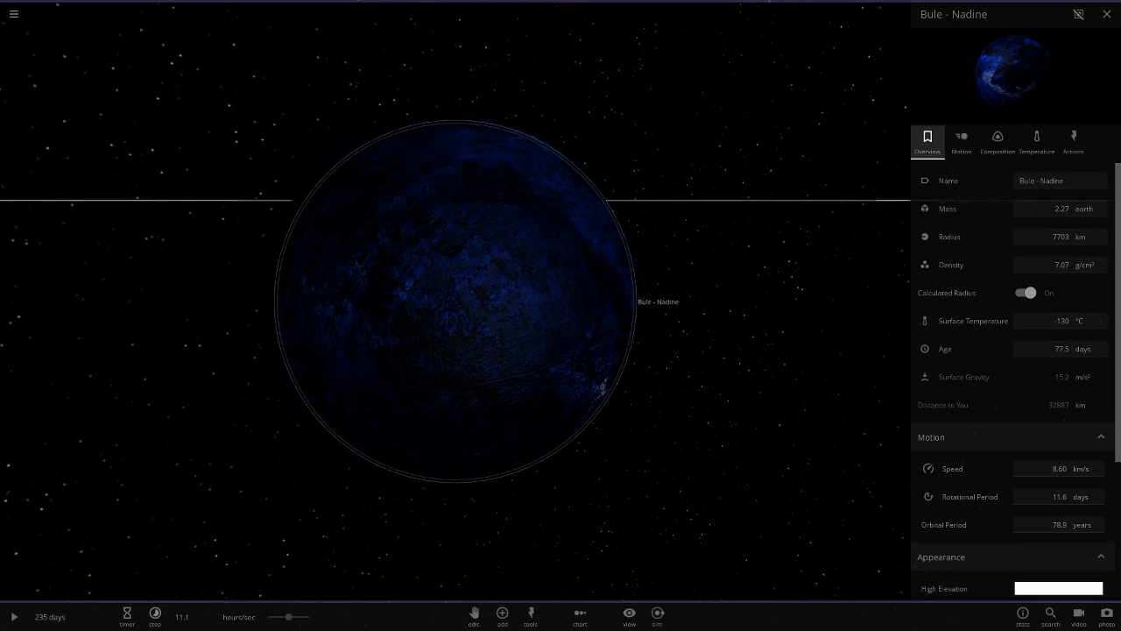
scroll("down", 3)
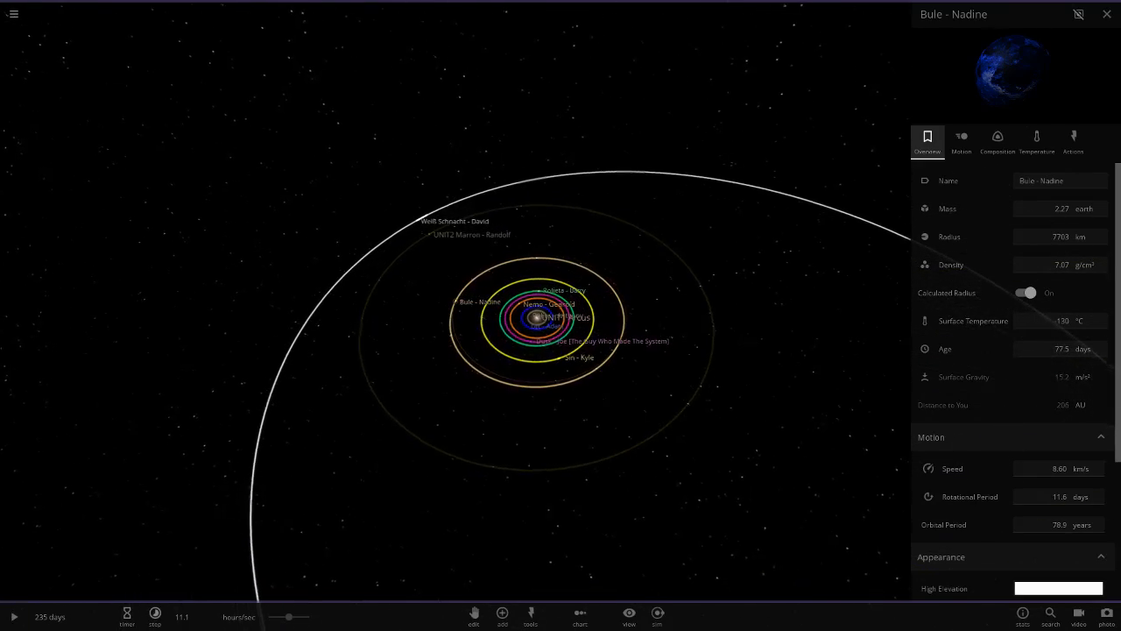
- Focus on UNIT2 Marron - Randolf with display options shown, inspect the moon Poke, then pull back
left_click(430, 235)
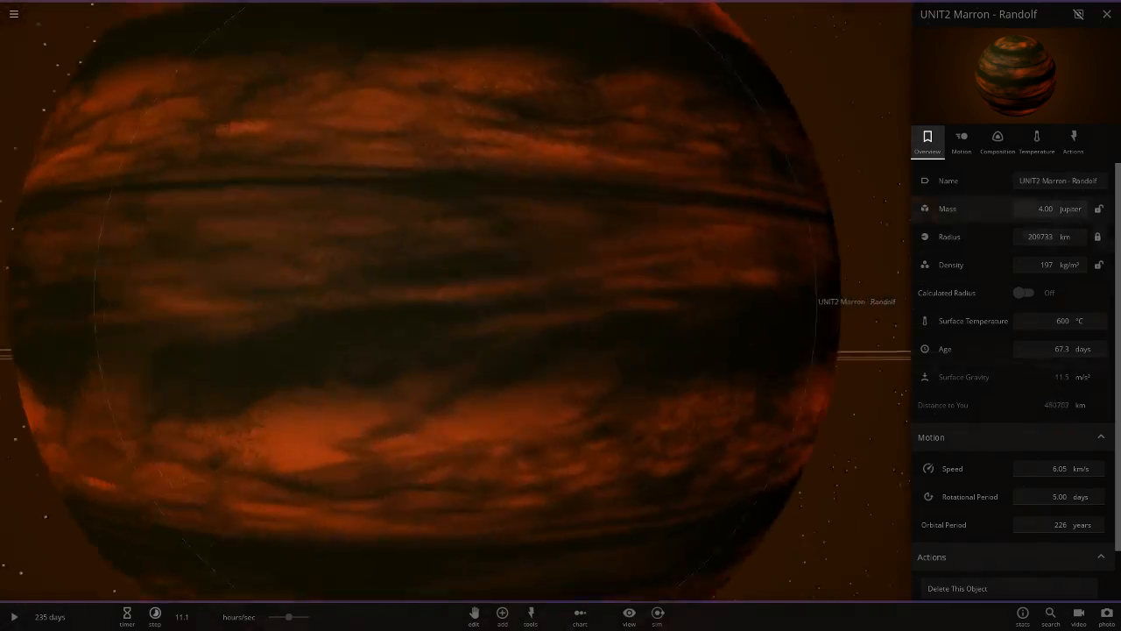
left_click(628, 617)
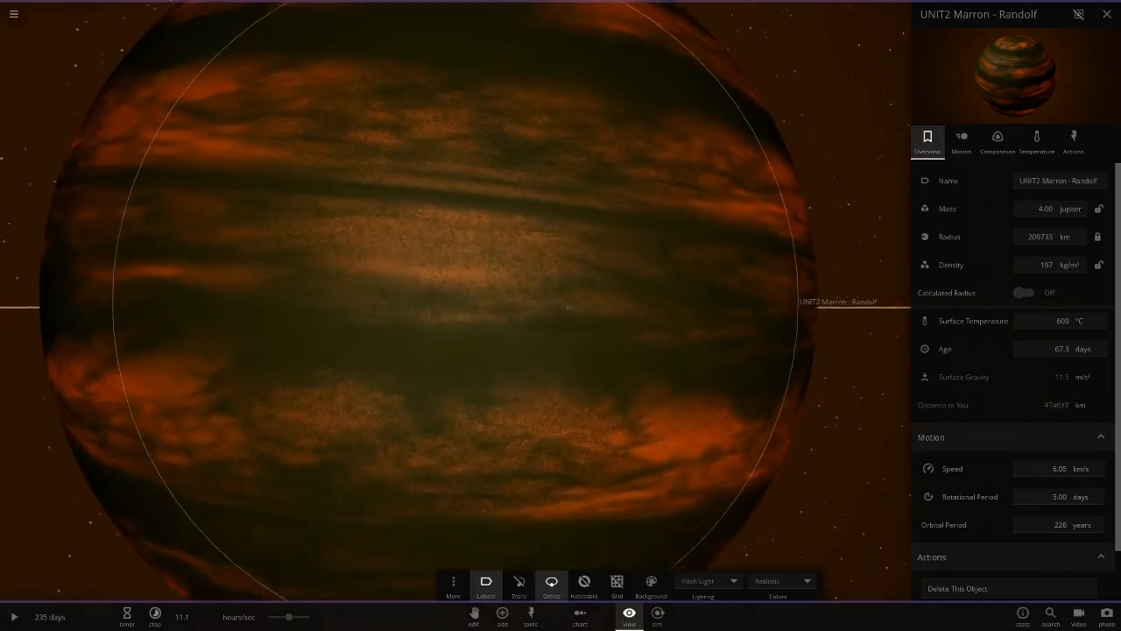
scroll("down", 3)
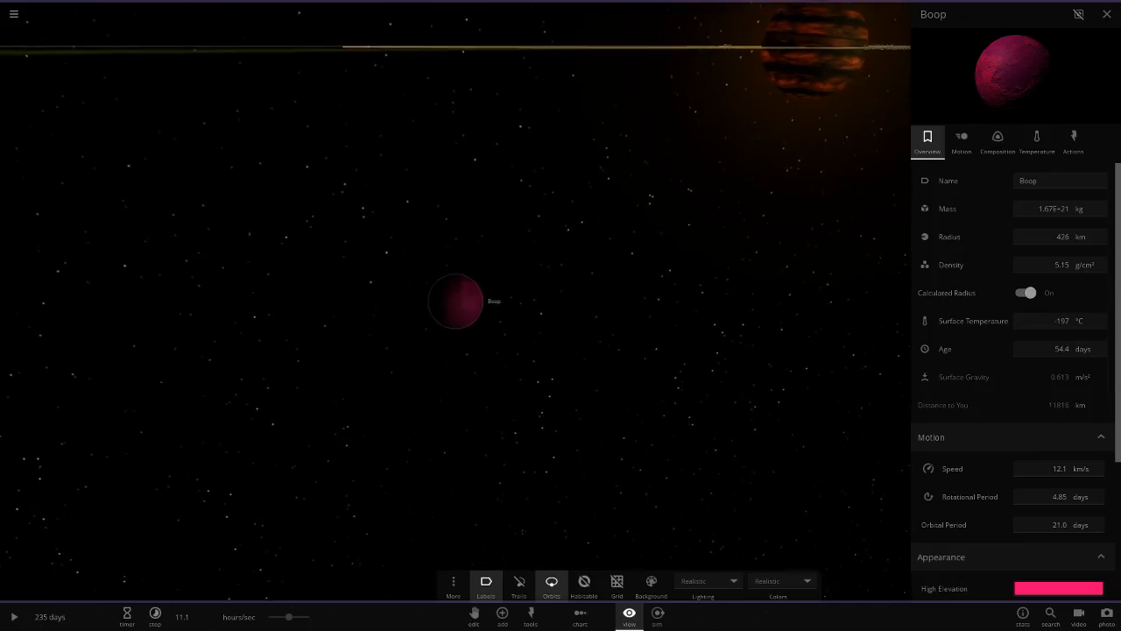
left_click(550, 582)
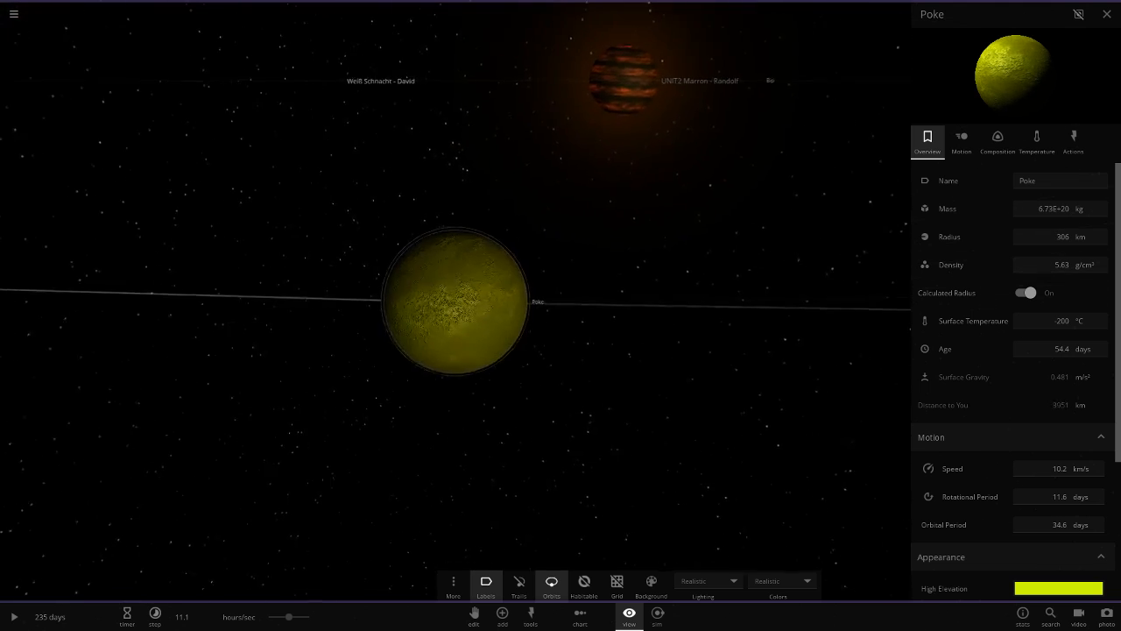
left_click(624, 79)
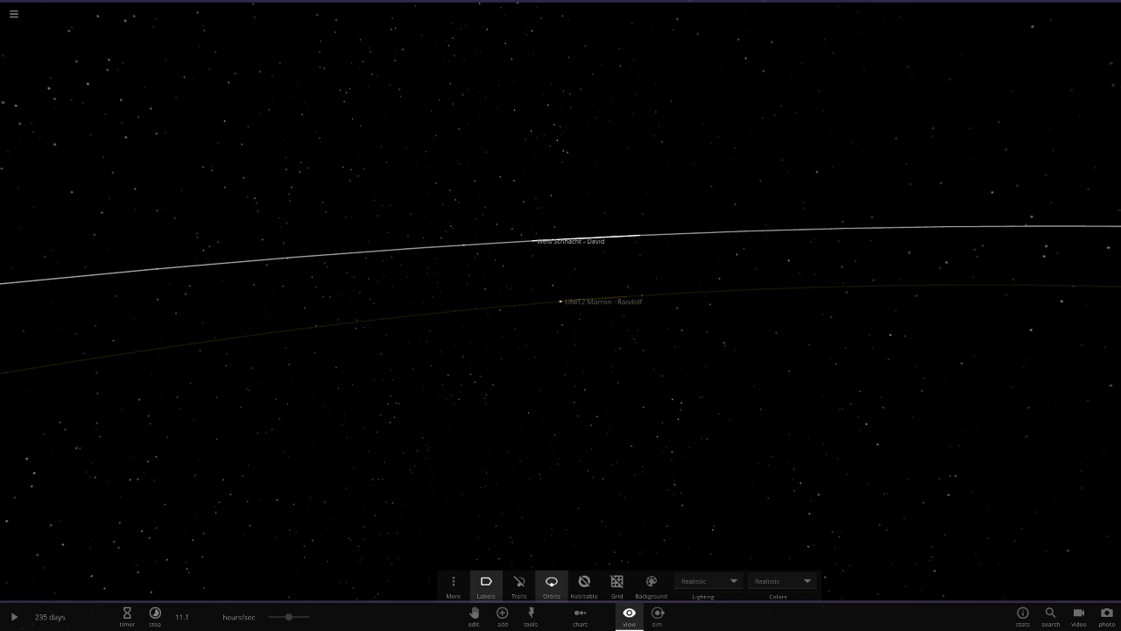
- Inspect the planet Weiß Schnacht - David, dismiss its properties, and pull back to the full system
left_click(567, 241)
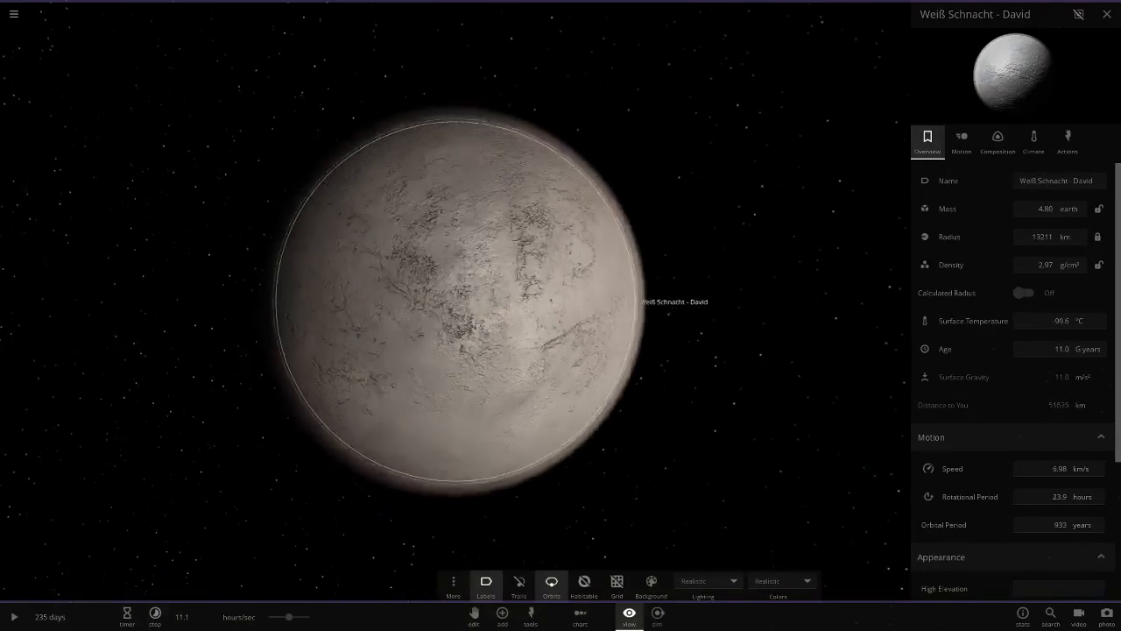
left_click(1108, 14)
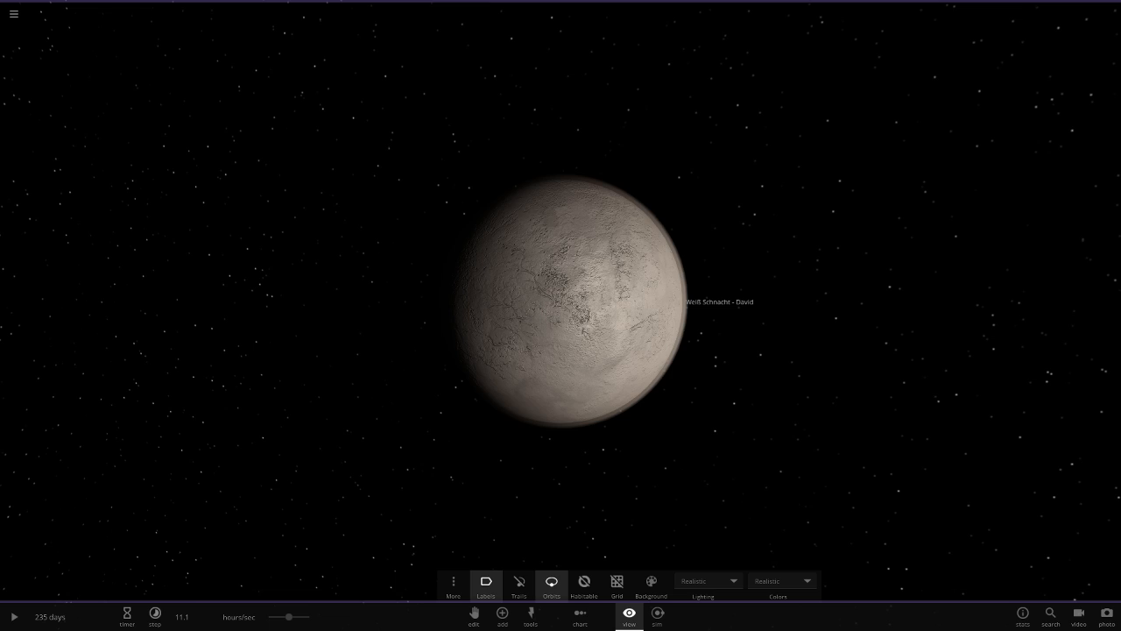
scroll("down", 3)
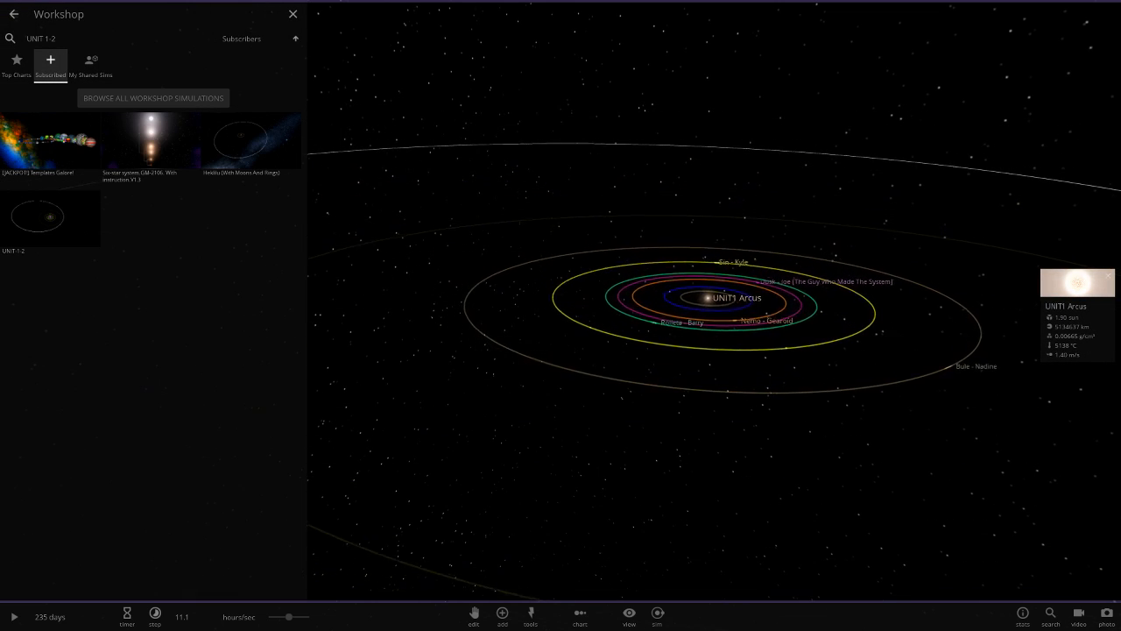
- Dismiss the Workshop list and arrange all Arcus bodies in a size-comparison lineup
left_click(293, 14)
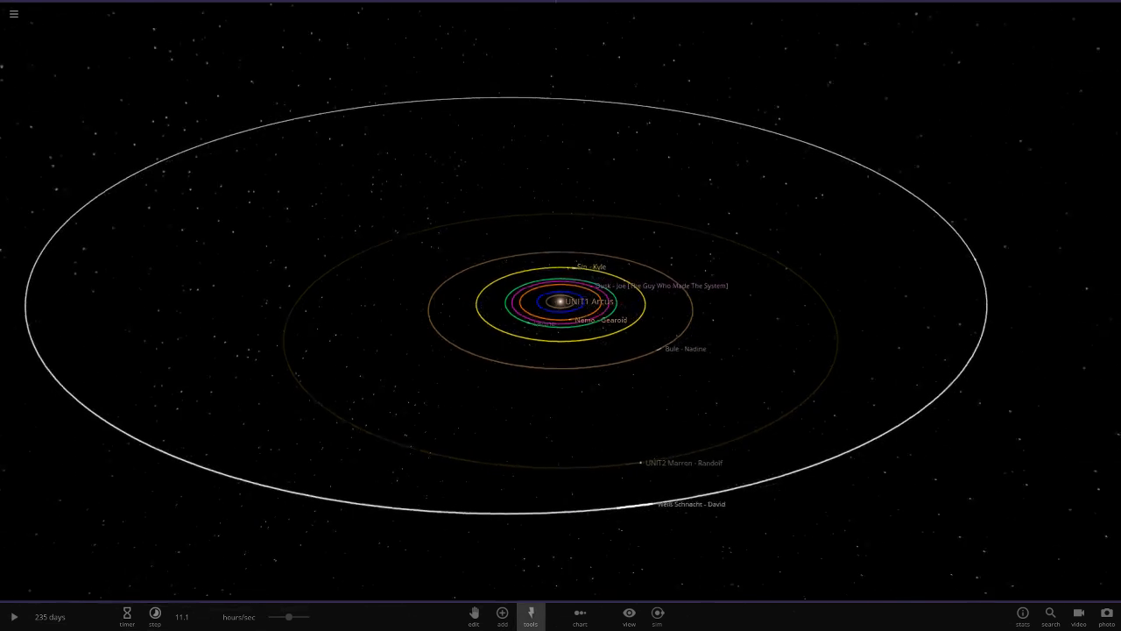
left_click(578, 615)
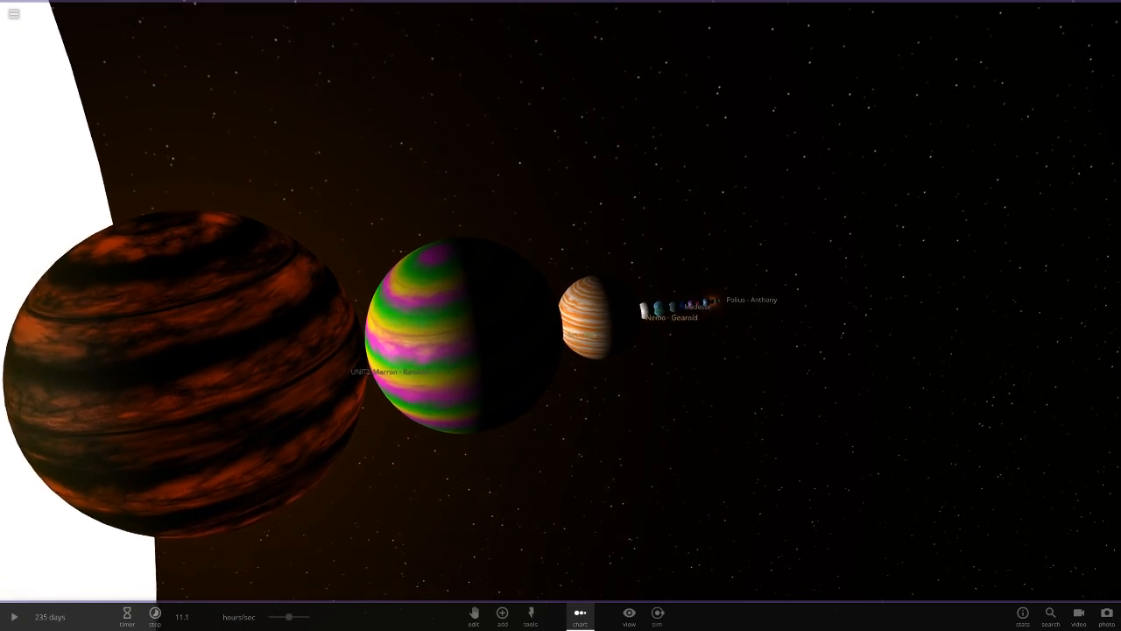
- Pull back over the lineup and inspect the striped planet Sin - Kyle's properties
left_click(628, 616)
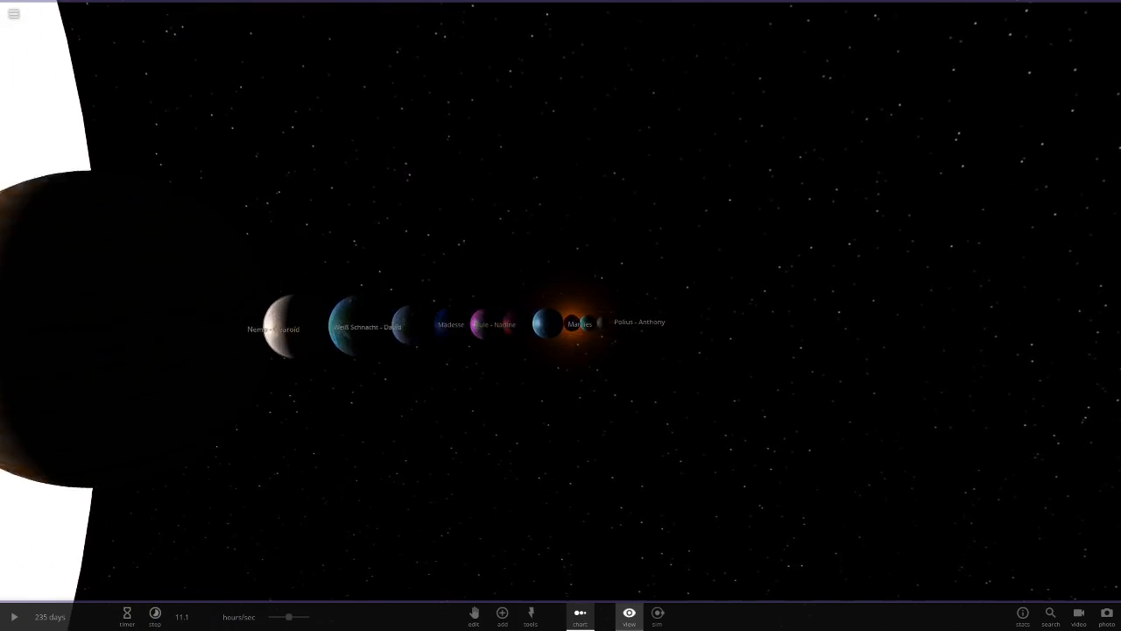
left_click(627, 613)
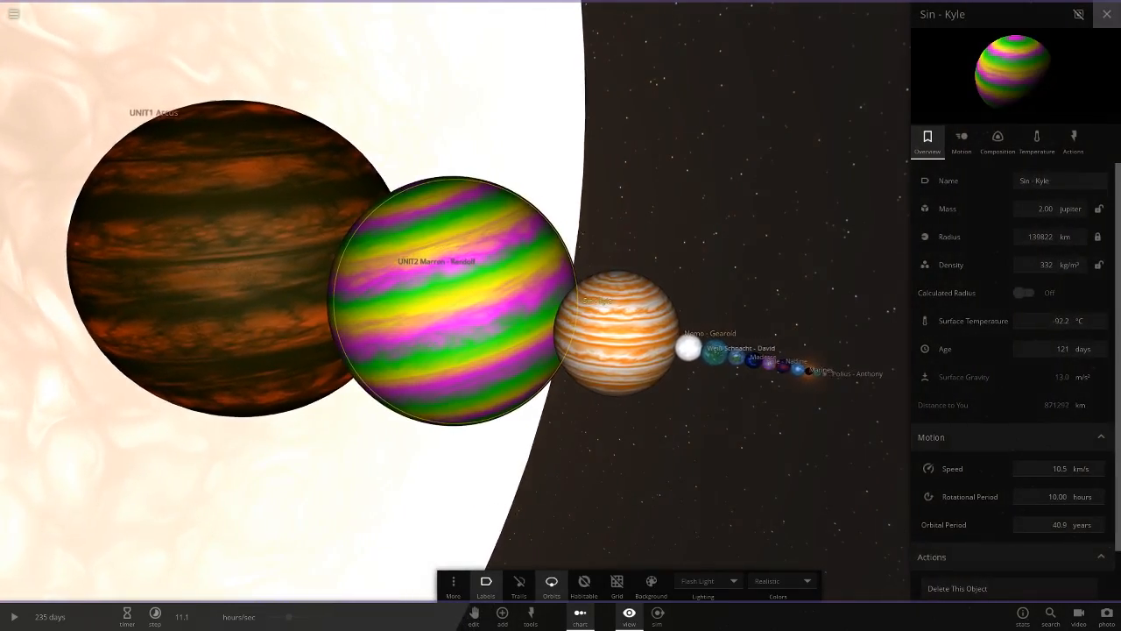
left_click(620, 341)
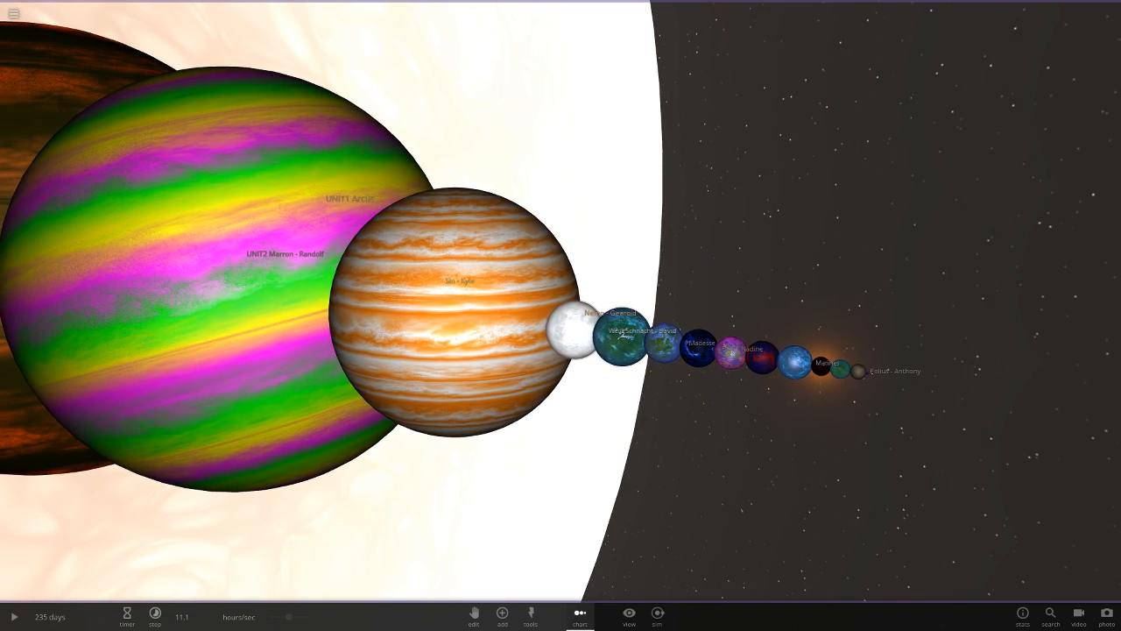
- Hide the name labels on all bodies via the display options
left_click(629, 617)
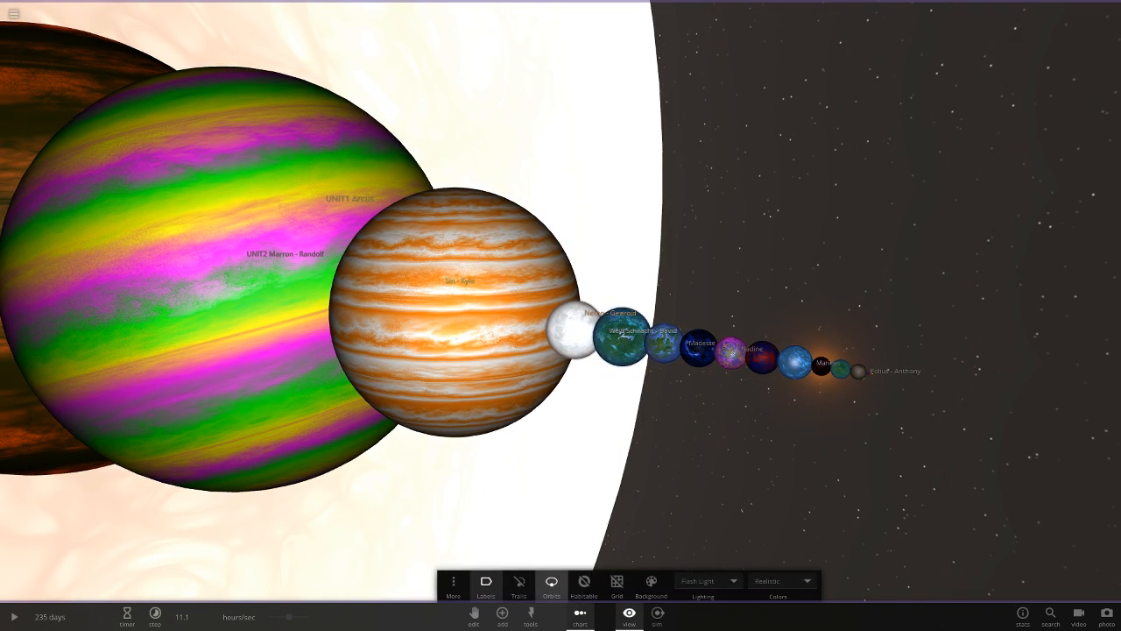
left_click(485, 581)
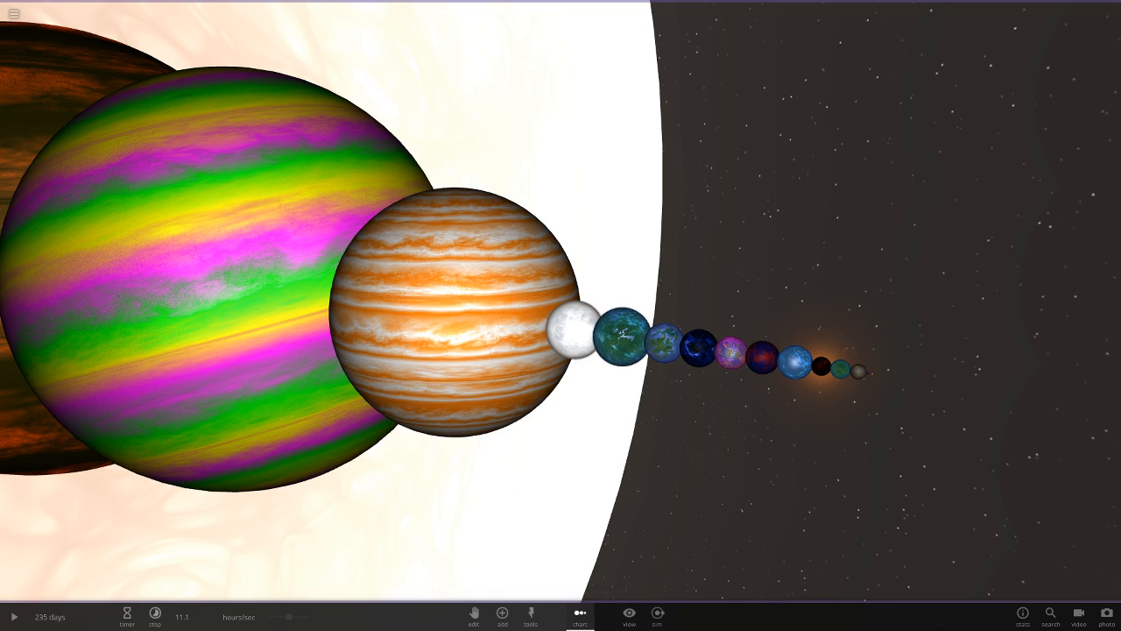